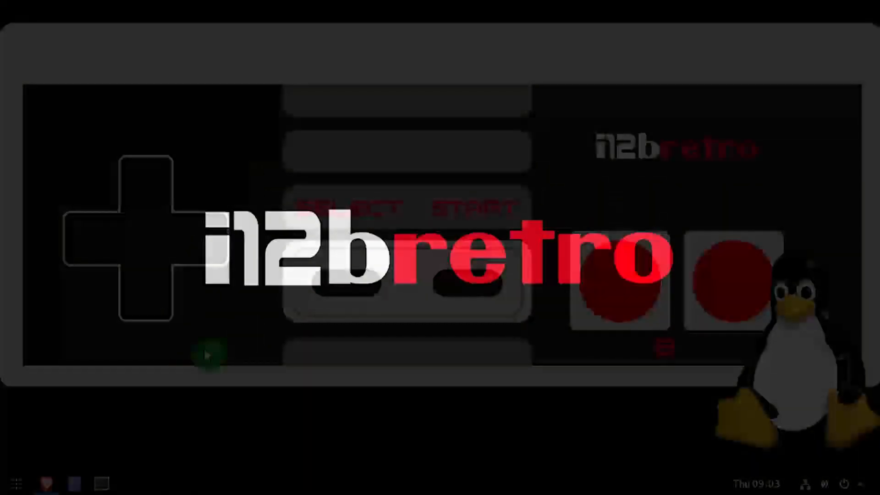
Bring the i12bretro Aria2 WebUI Debian/Ubuntu install tutorial into view in Brave
left_click(44, 484)
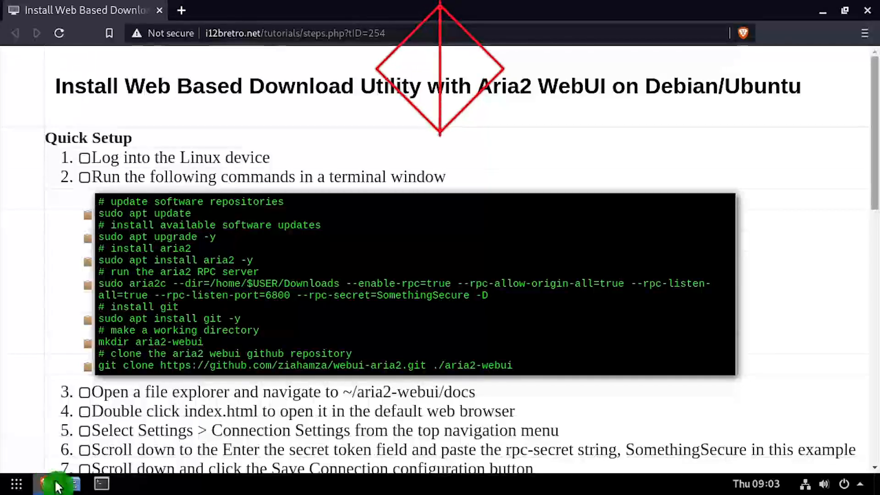
Run the apt install aria2, aria2c RPC with secret, and git clone into aria2-webui commands in a terminal
left_click(100, 484)
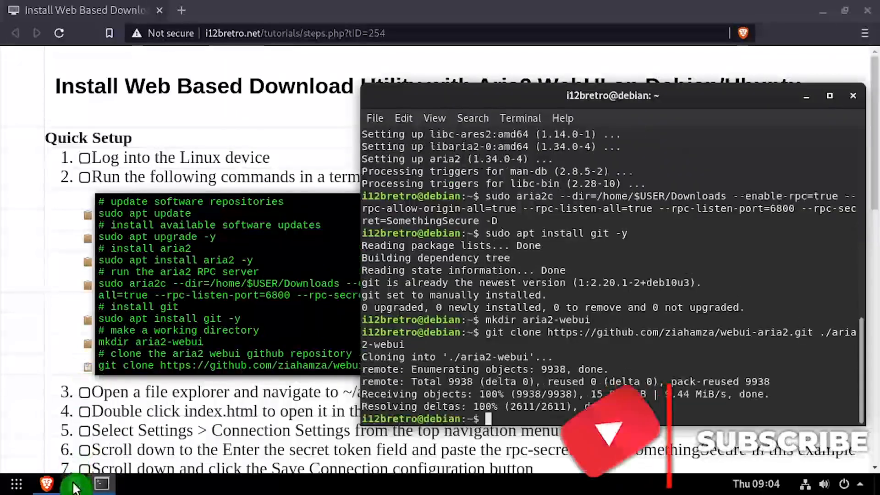
Launch aria2-webui/docs/index.html from Files so Aria2 WebUI loads in the browser
left_click(74, 484)
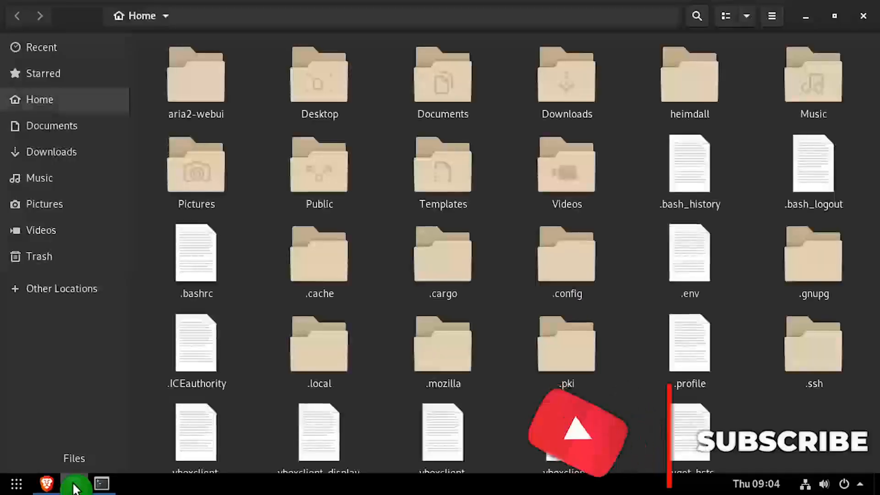
double_click(196, 76)
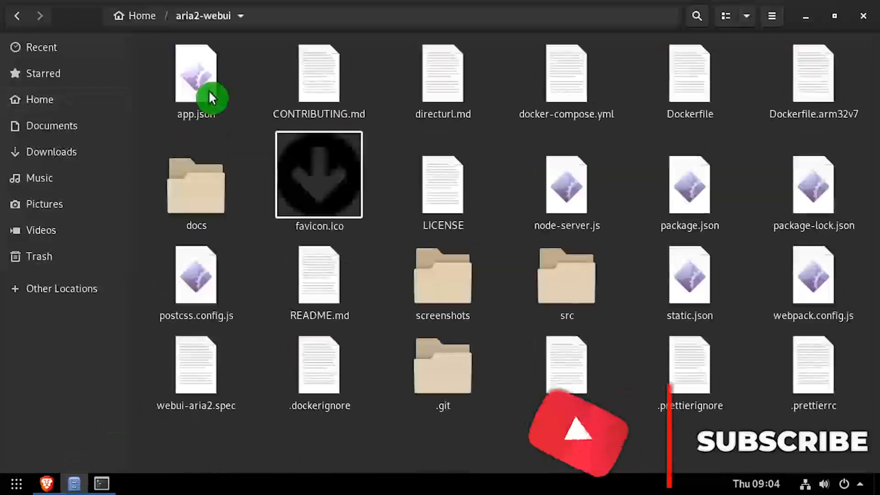
double_click(196, 185)
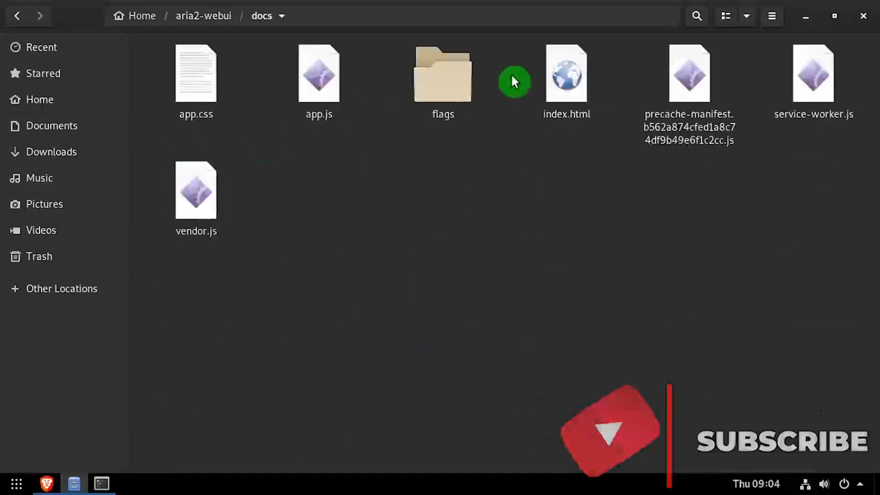
double_click(567, 74)
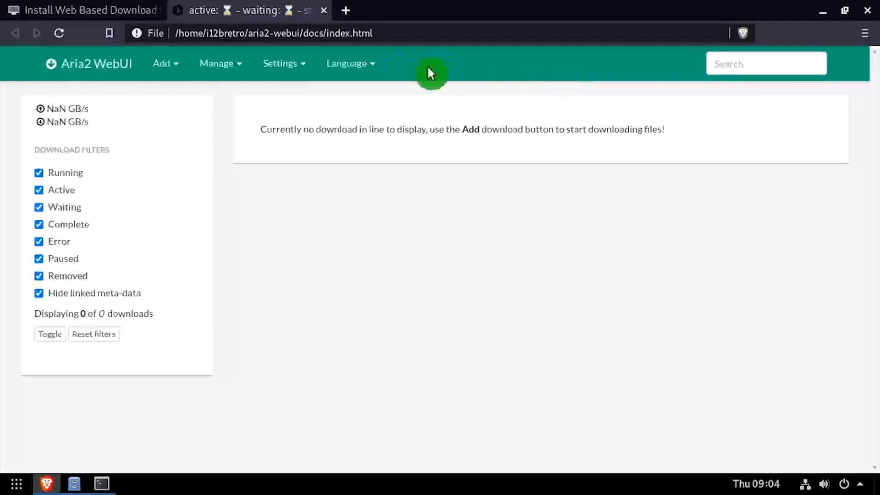
Fill the RPC secret token into Connection Settings and save the connection configuration
left_click(279, 63)
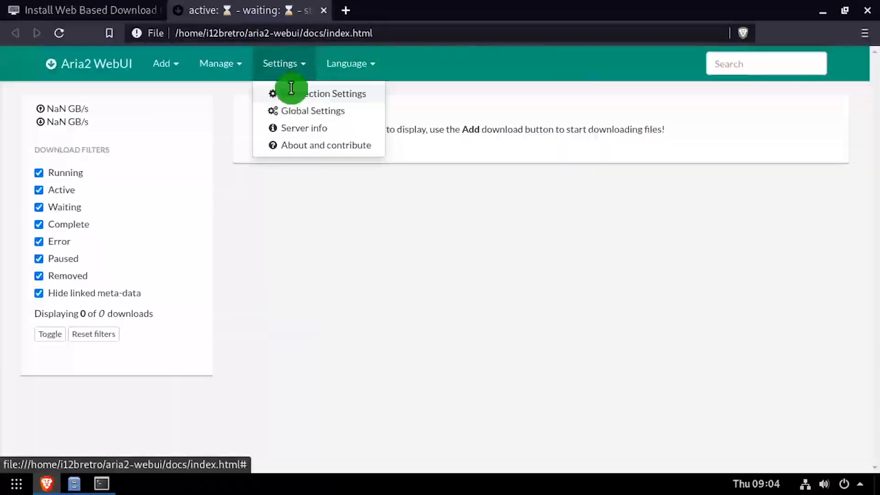
left_click(330, 93)
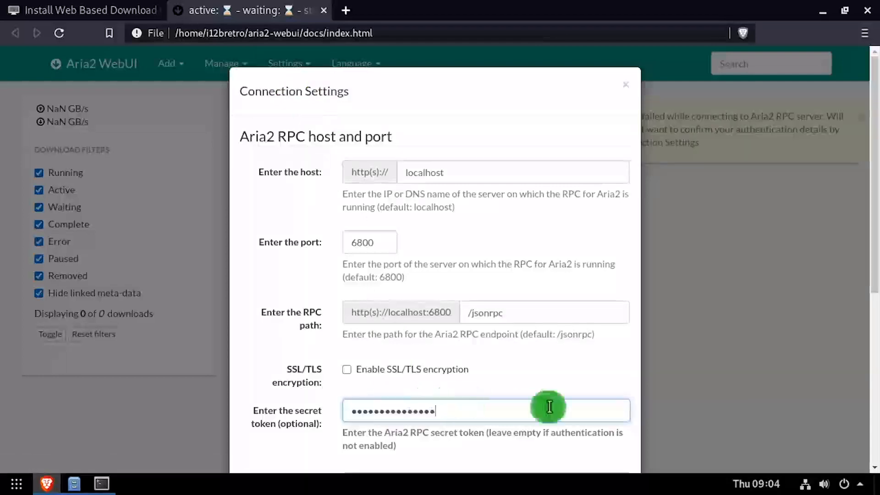
scroll("down", 3)
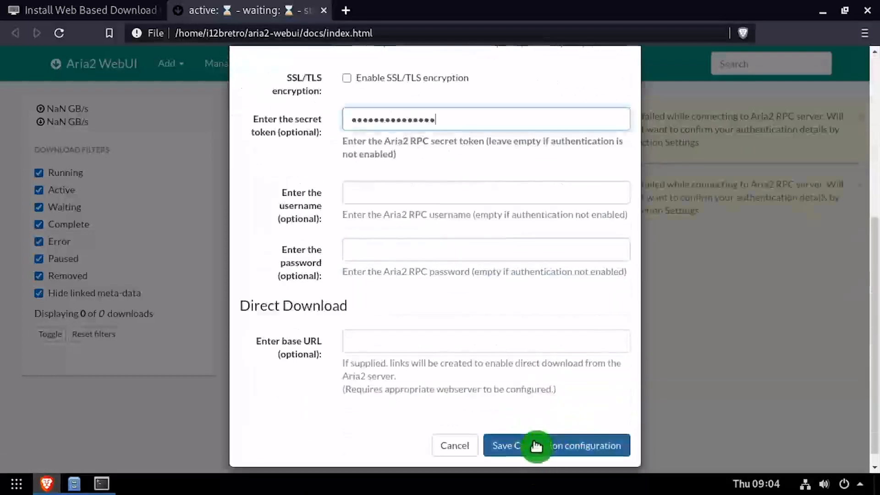
left_click(556, 446)
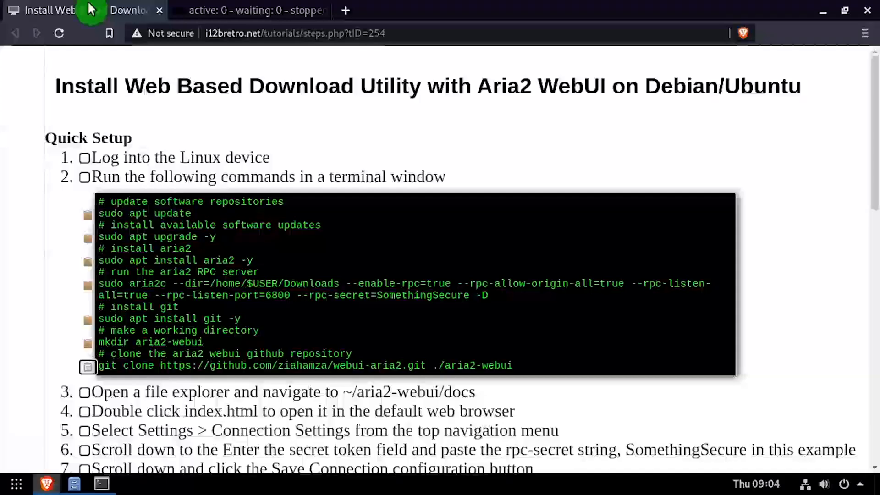
Stop aria2c with sudo killall, then write /etc/aria2/aria2.conf in nano with the Downloads dir, RPC options and secret
scroll("down", 3)
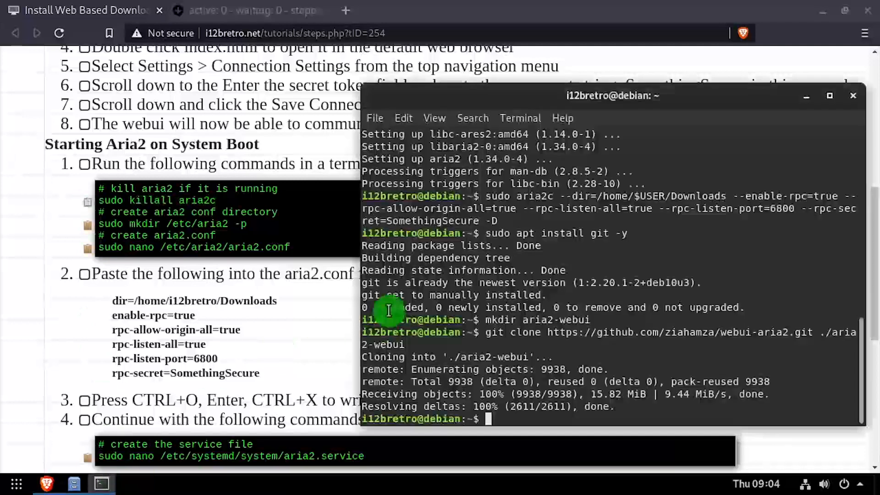
type("sudo killall aria2c")
type("sudo mkdir /etc/aria2 -p")
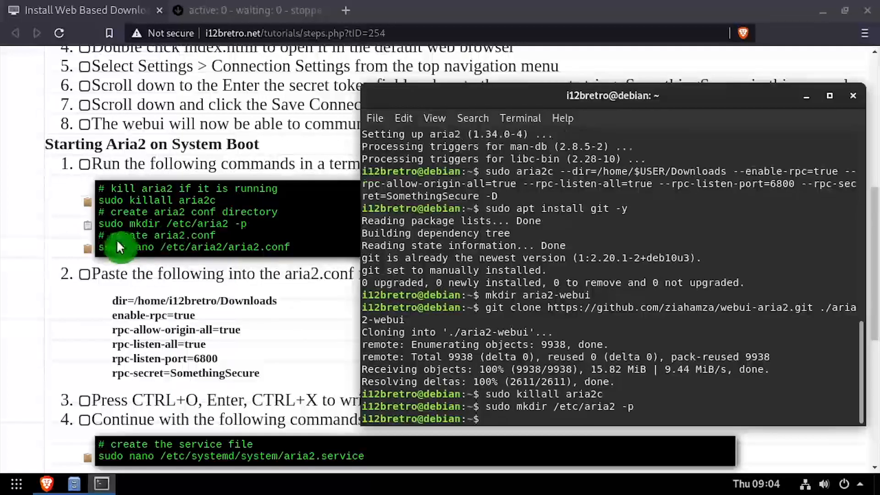
type("sudo nano /etc/aria2/aria2.conf")
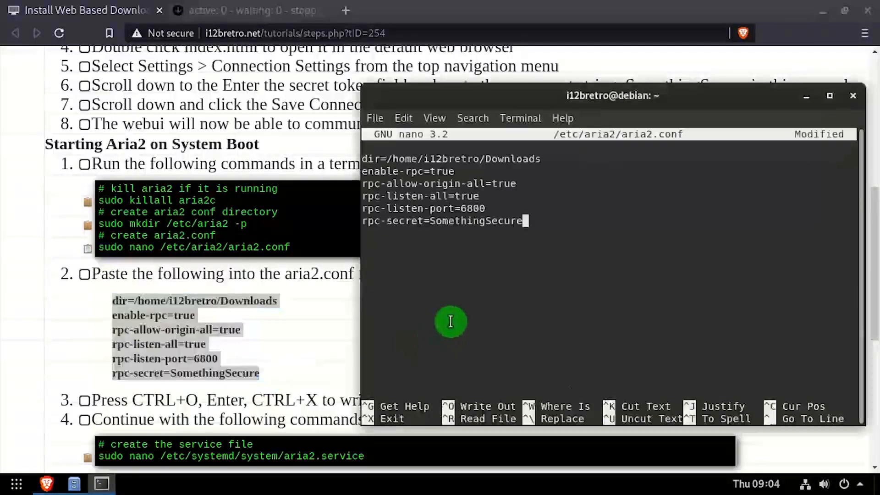
key("ctrl+o")
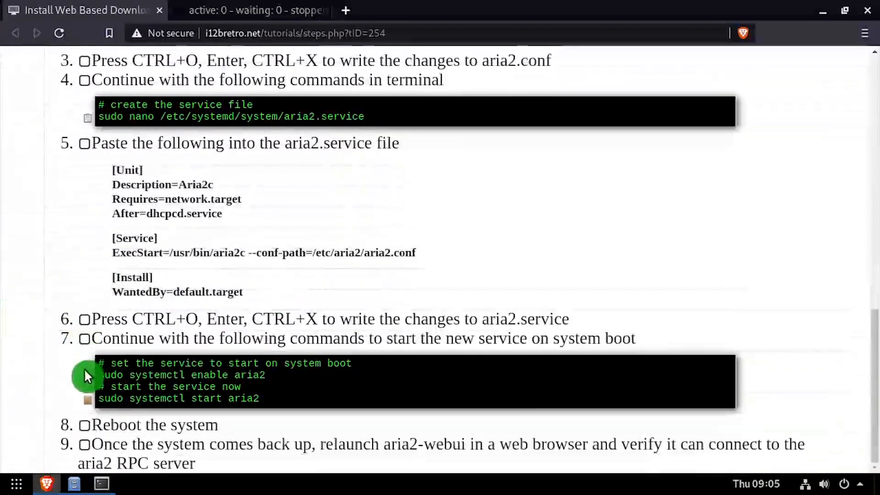
Enable and start the aria2 systemd service, then save the WebUI connection configuration again to reconnect
left_click(101, 484)
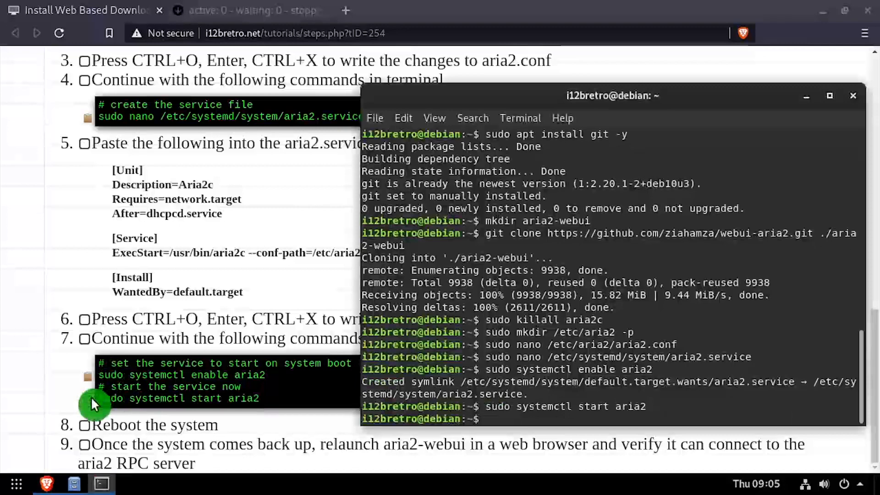
left_click(241, 10)
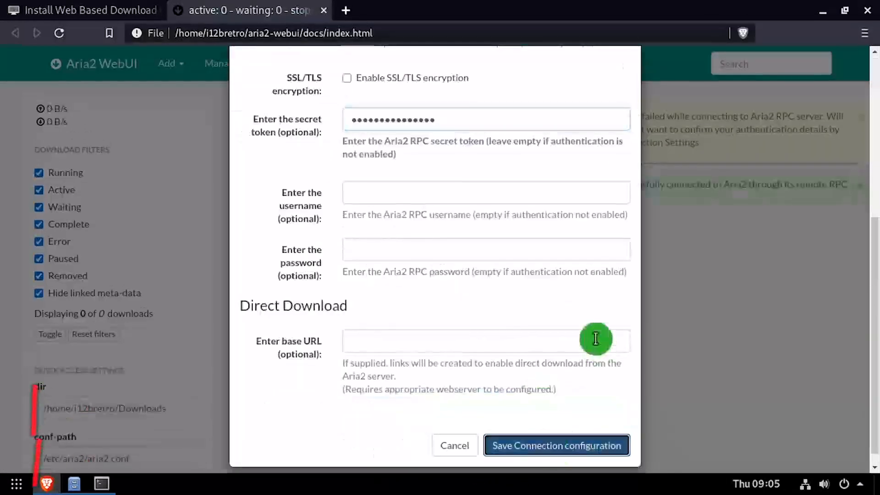
left_click(556, 446)
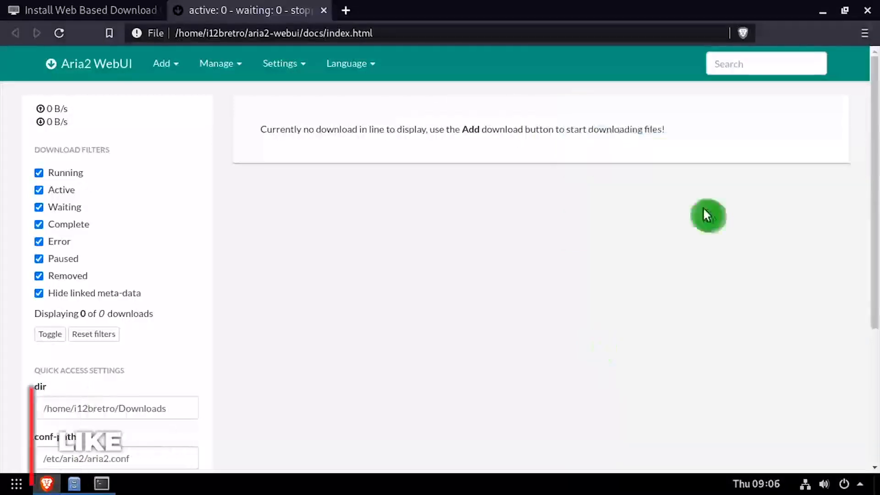
Add VM_Always_On.ps1 by its raw GitHub URI, start it, and verify it completed in the Downloads folder
left_click(162, 64)
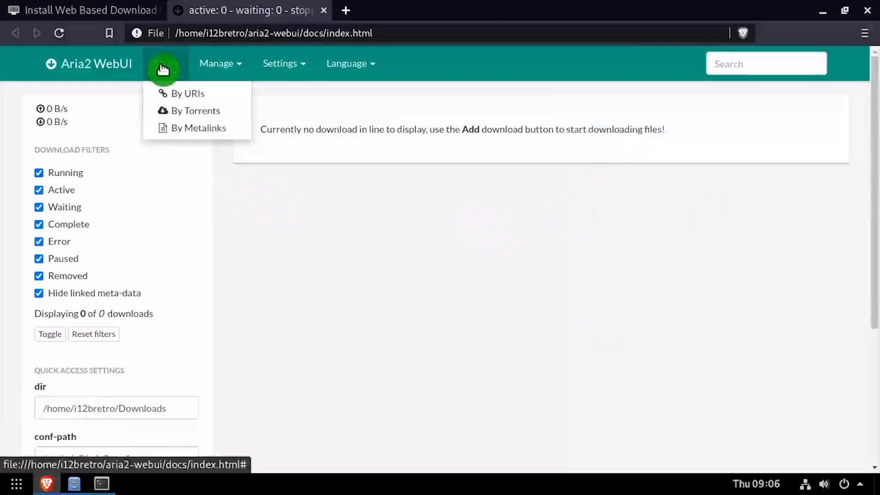
left_click(187, 94)
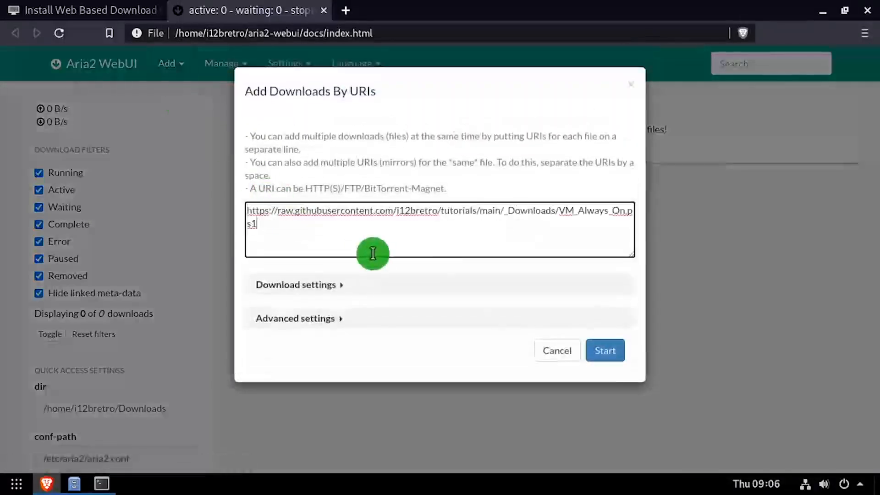
left_click(605, 350)
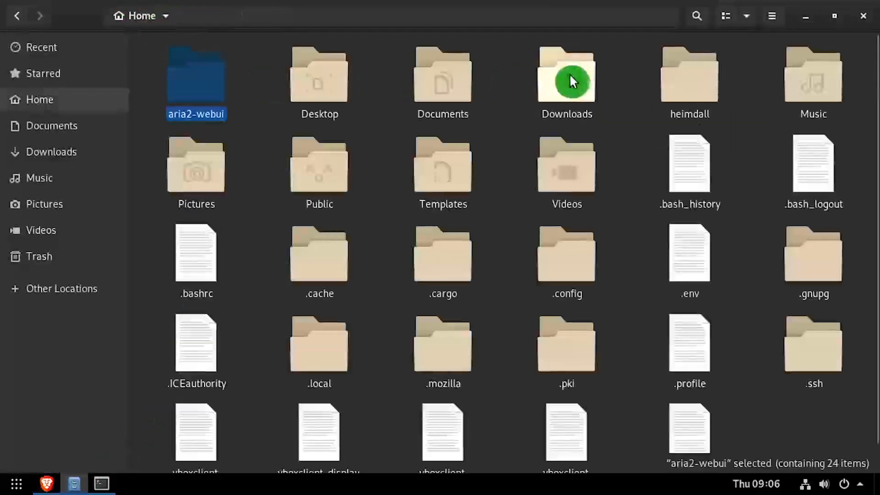
double_click(566, 76)
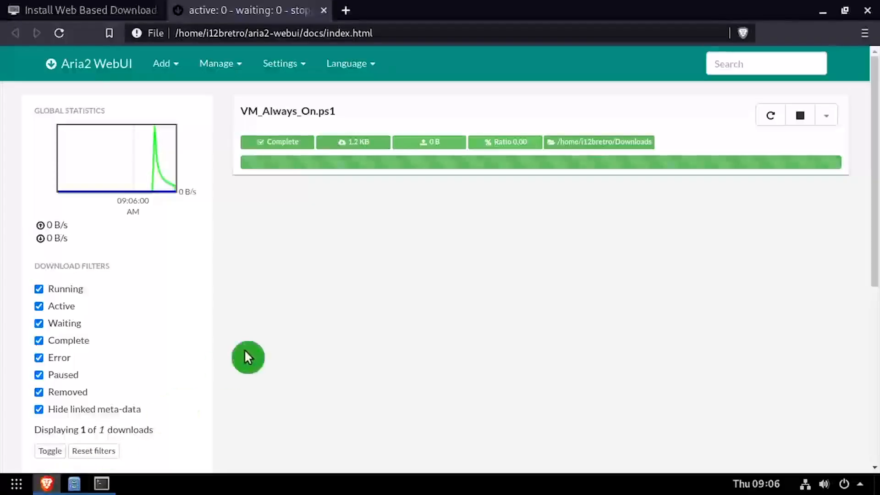
left_click(826, 116)
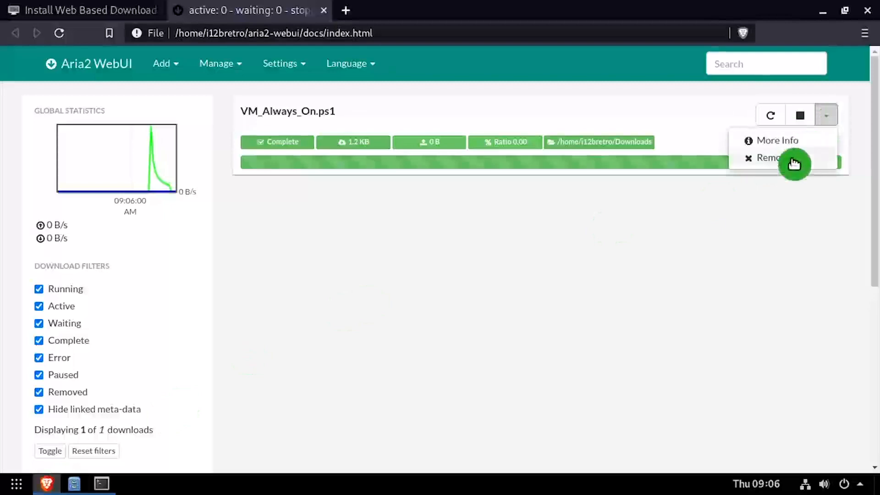